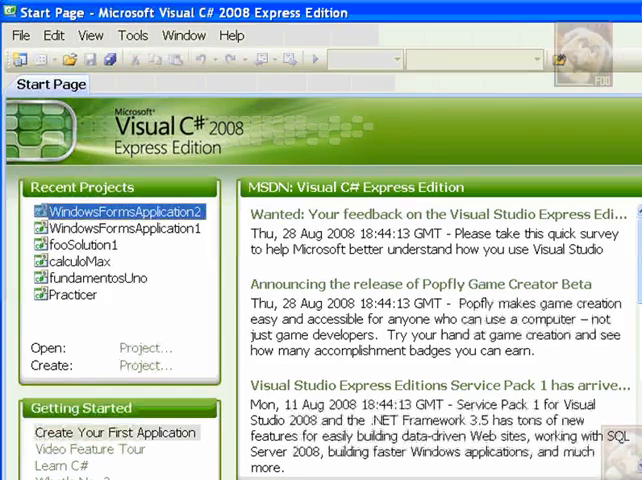
# Step: Start a new project using the Windows Forms Application template
pyautogui.click(20, 35)
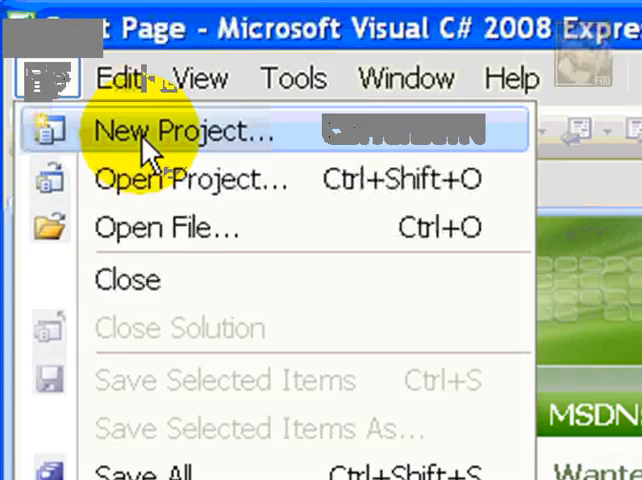
pyautogui.click(183, 131)
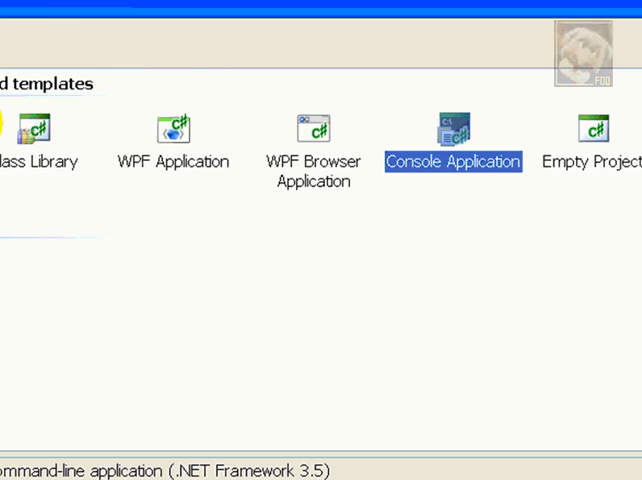
pyautogui.click(79, 125)
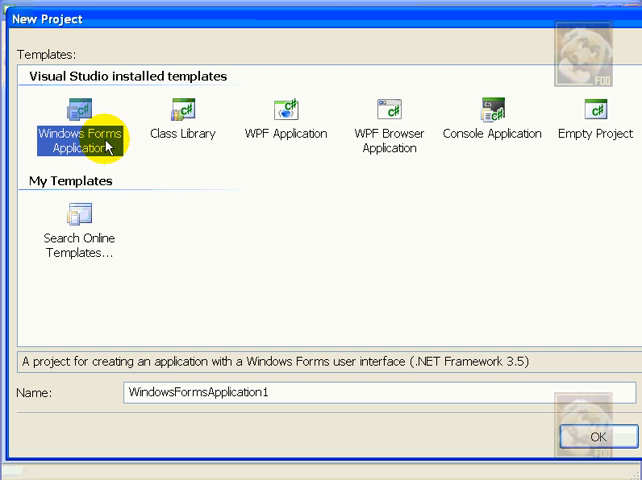
pyautogui.moveTo(495, 355)
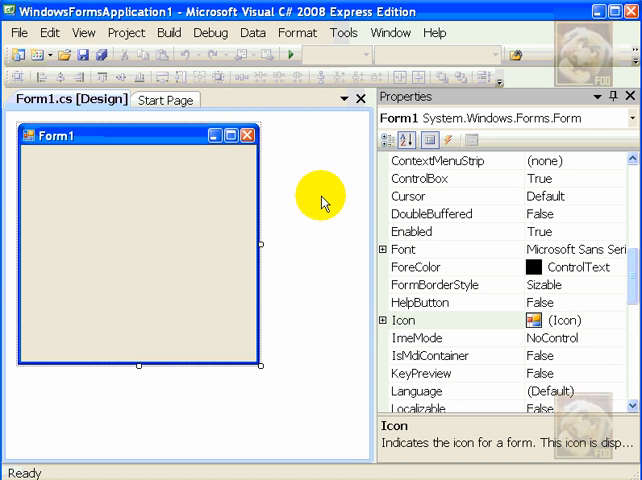
pyautogui.moveTo(320, 130)
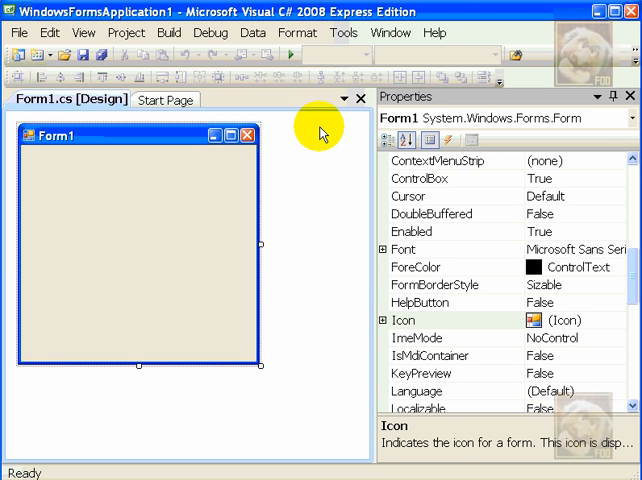
pyautogui.moveTo(275, 155)
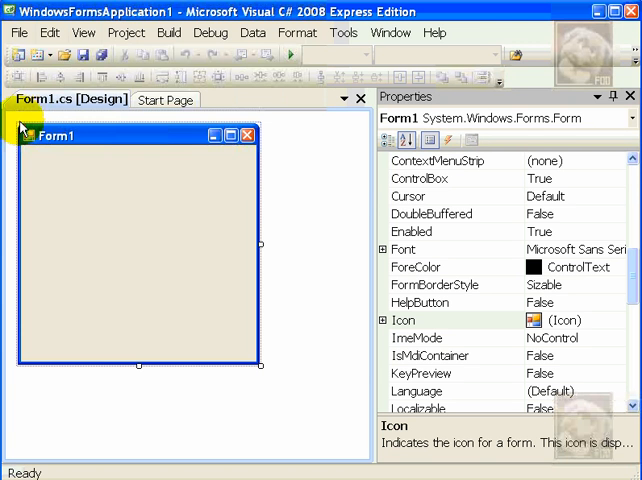
pyautogui.moveTo(70, 170)
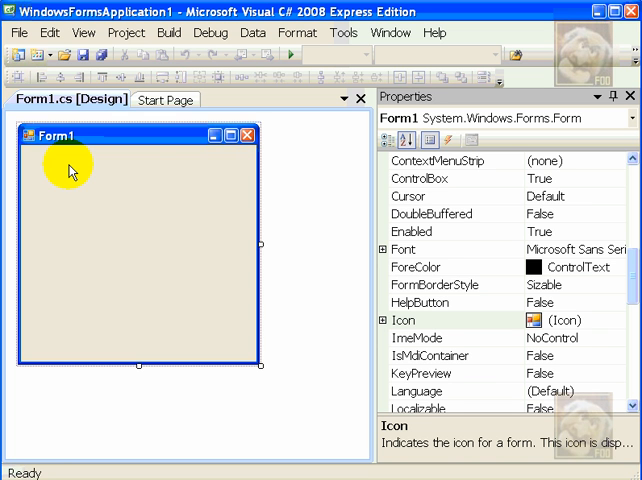
pyautogui.moveTo(219, 182)
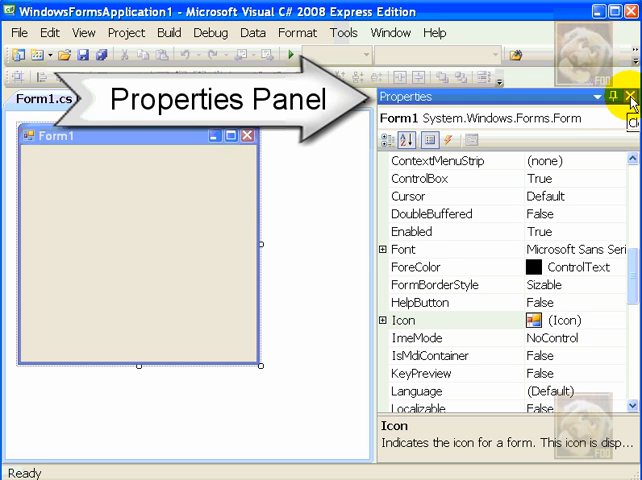
pyautogui.click(631, 96)
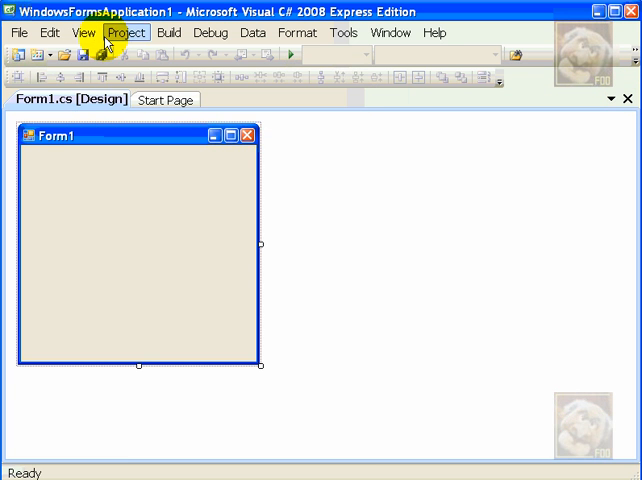
pyautogui.click(70, 32)
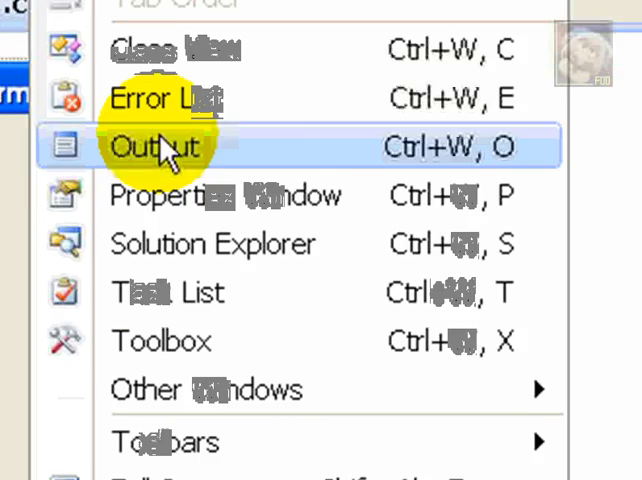
pyautogui.click(156, 147)
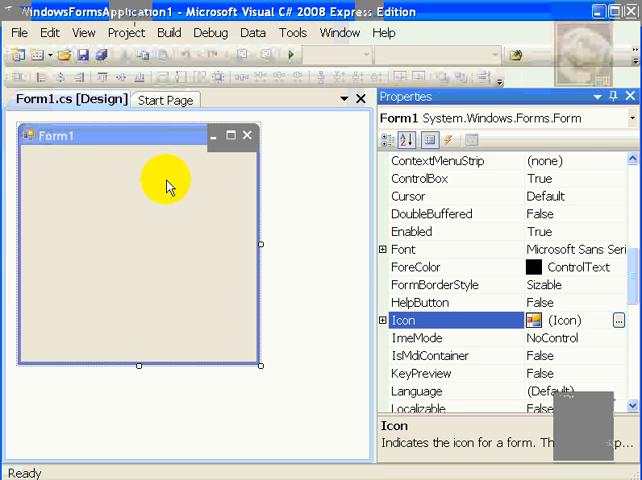
pyautogui.moveTo(145, 135)
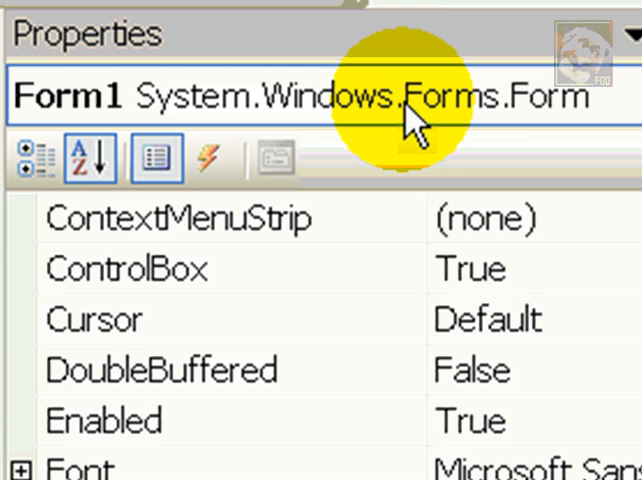
pyautogui.moveTo(560, 135)
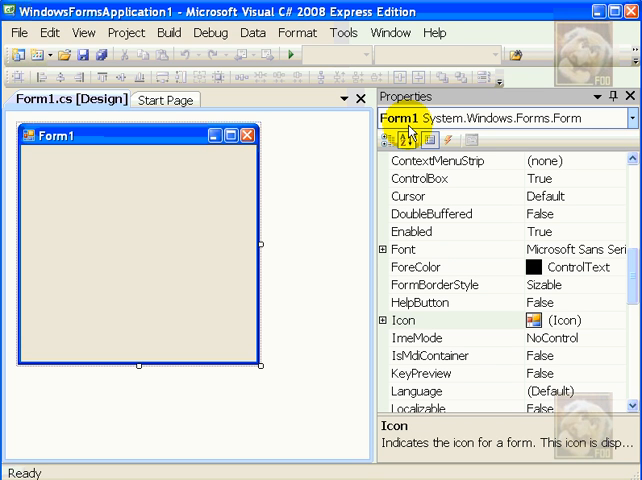
pyautogui.moveTo(595, 249)
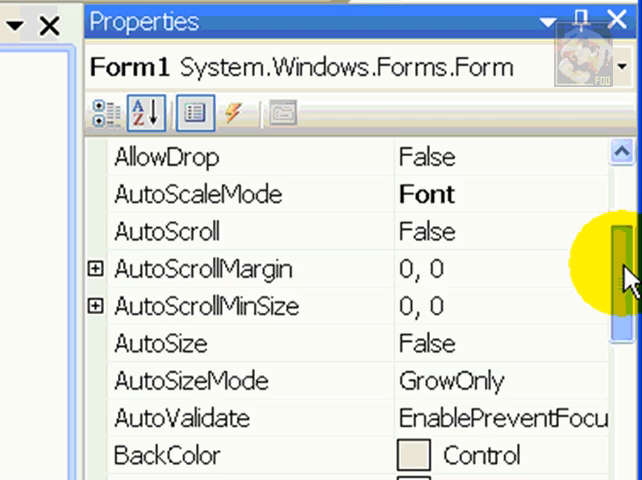
# Step: Set the form's (Name) property to frmMain
pyautogui.scroll(3)
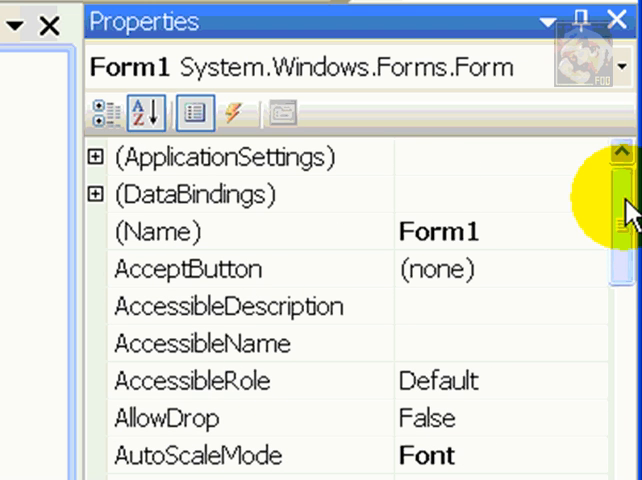
pyautogui.moveTo(240, 245)
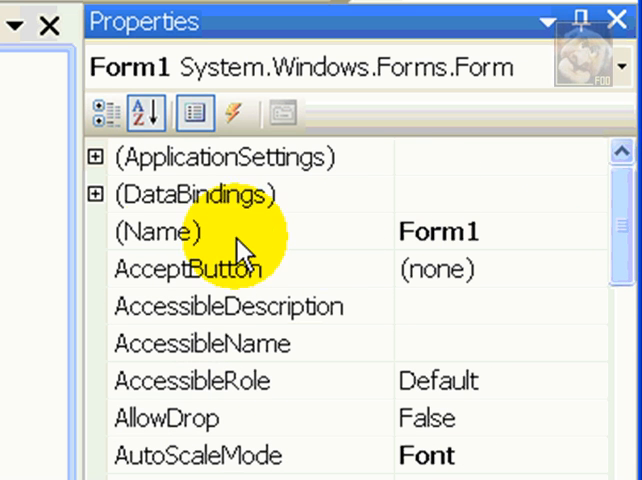
pyautogui.moveTo(450, 240)
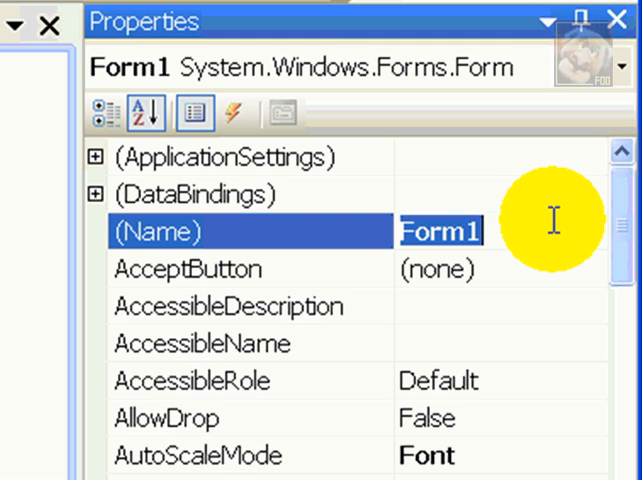
pyautogui.write('frm')
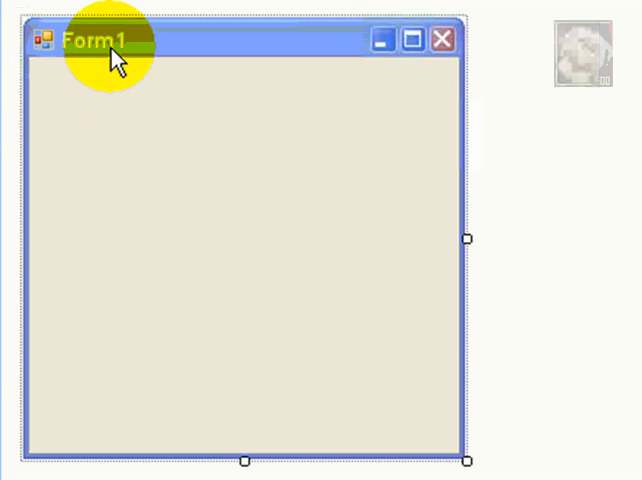
pyautogui.moveTo(410, 350)
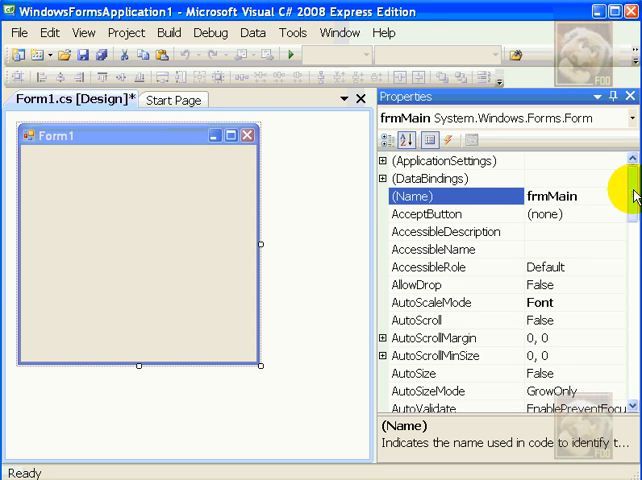
# Step: Change the form's Text property from Form1 to 'Welcome!!'
pyautogui.scroll(-3)
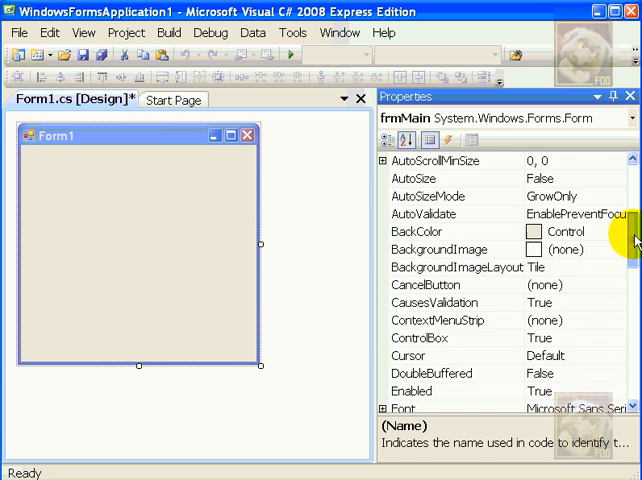
pyautogui.scroll(-3)
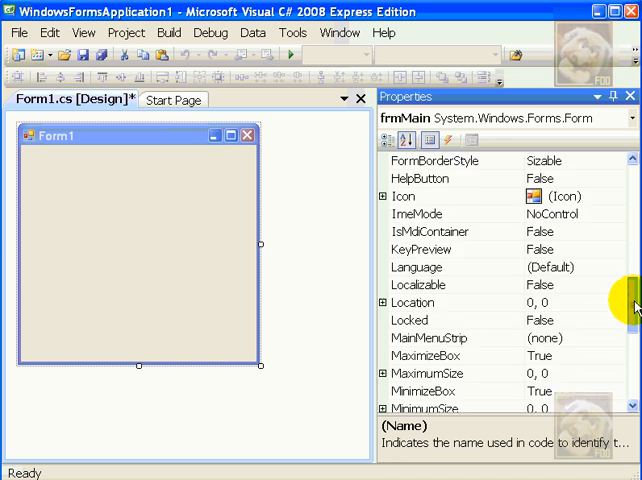
pyautogui.scroll(-3)
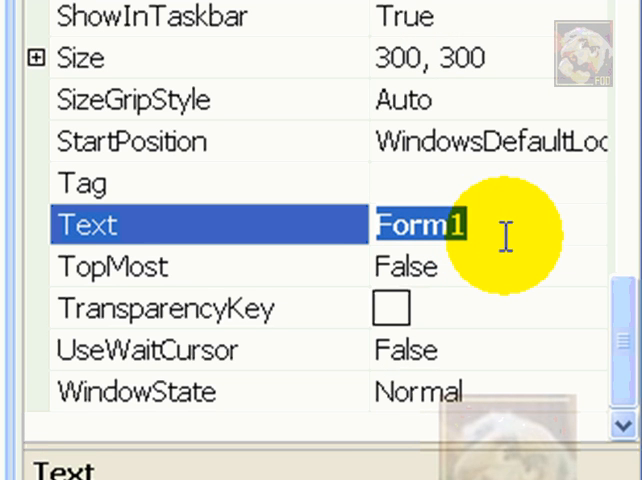
pyautogui.write('Wel')
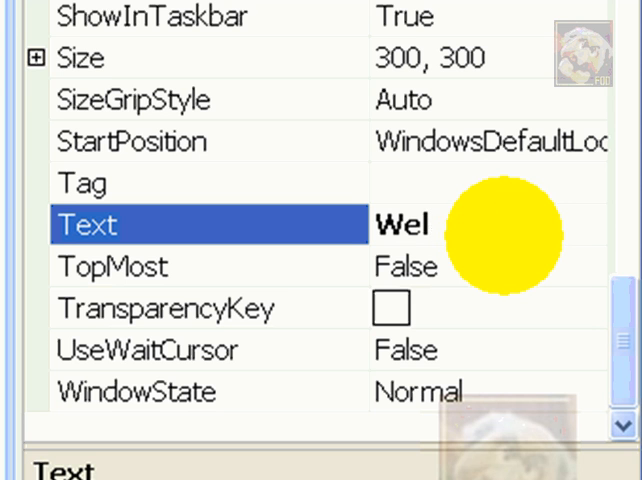
pyautogui.write('come!!')
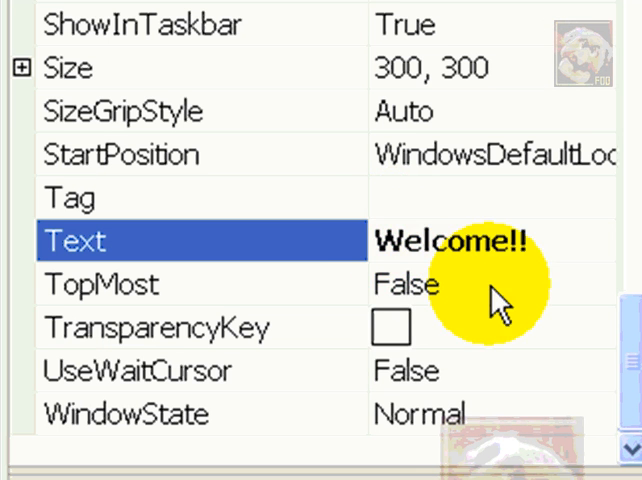
pyautogui.moveTo(630, 360)
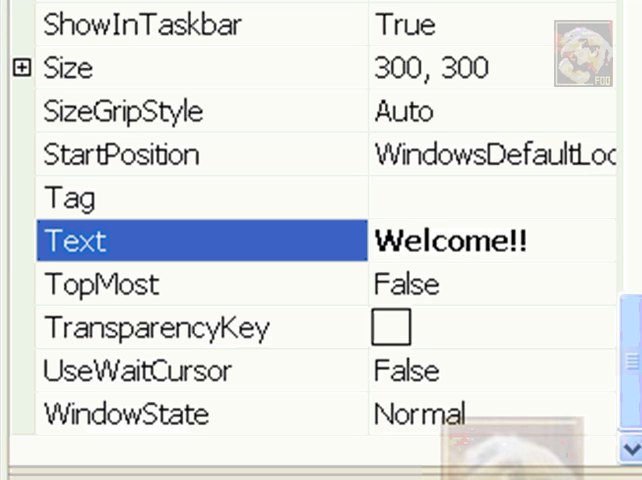
pyautogui.scroll(3)
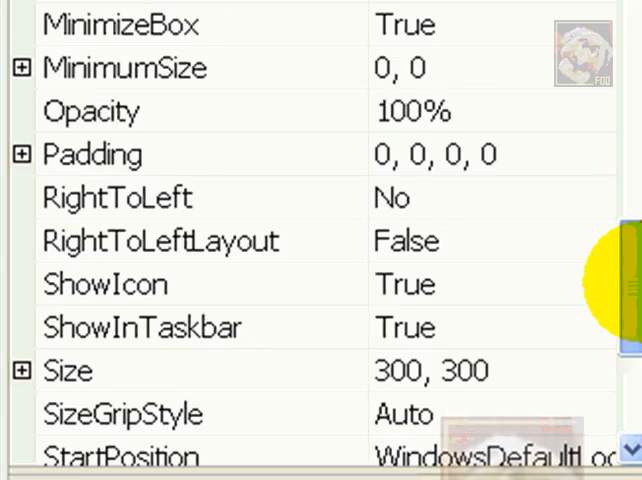
pyautogui.scroll(3)
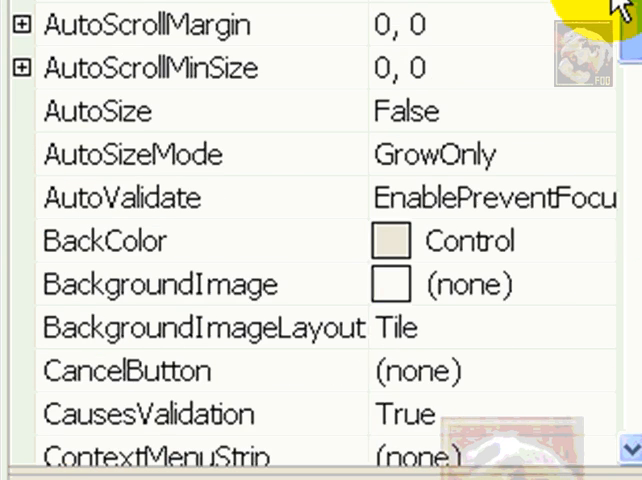
pyautogui.scroll(-3)
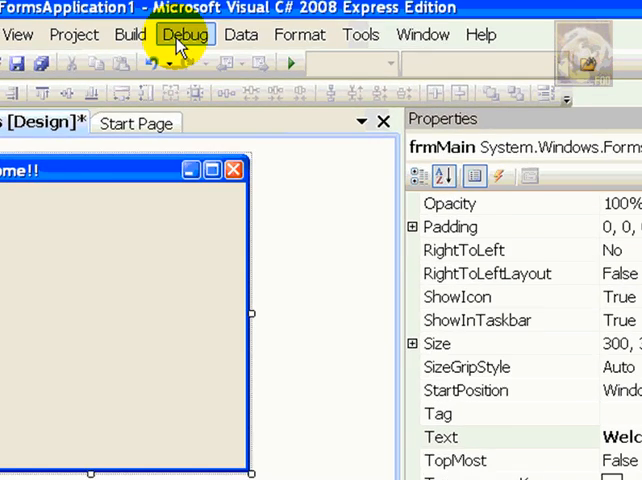
# Step: Run the app without debugging and close the resulting Welcome!! window
pyautogui.click(185, 34)
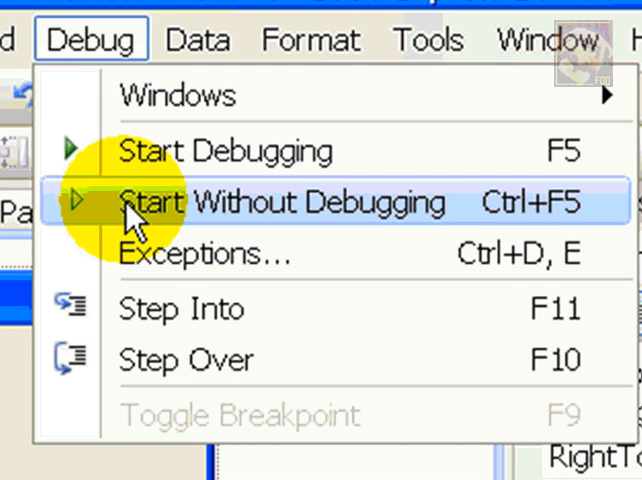
pyautogui.click(275, 203)
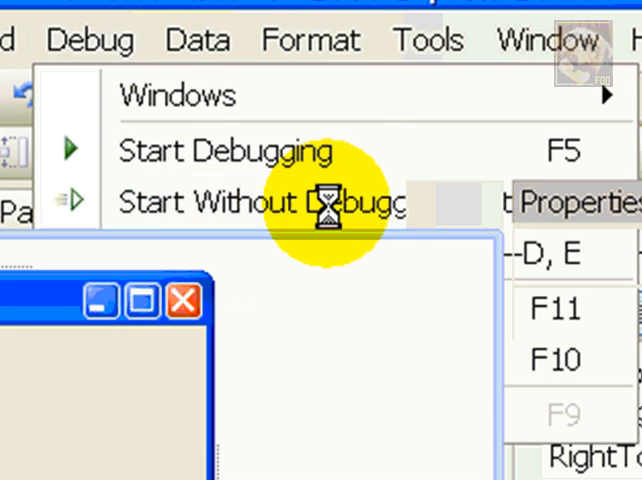
pyautogui.click(260, 202)
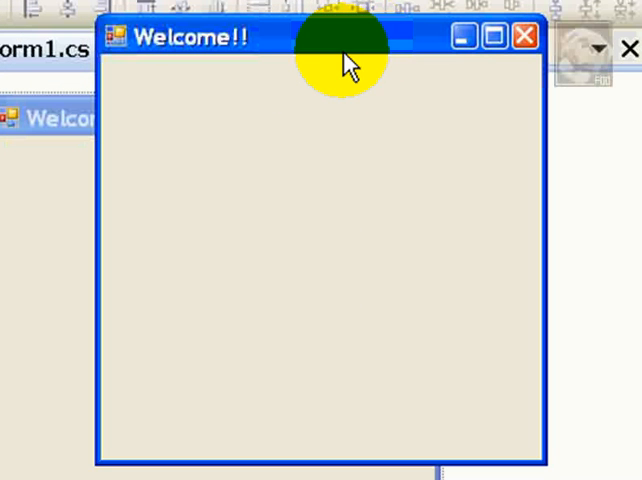
pyautogui.moveTo(247, 332)
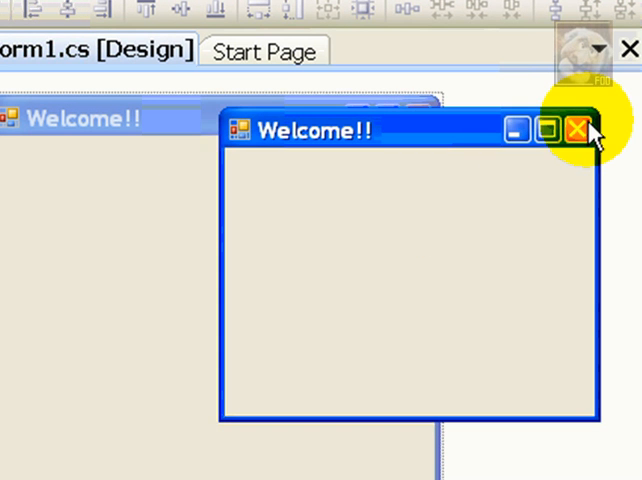
pyautogui.click(577, 130)
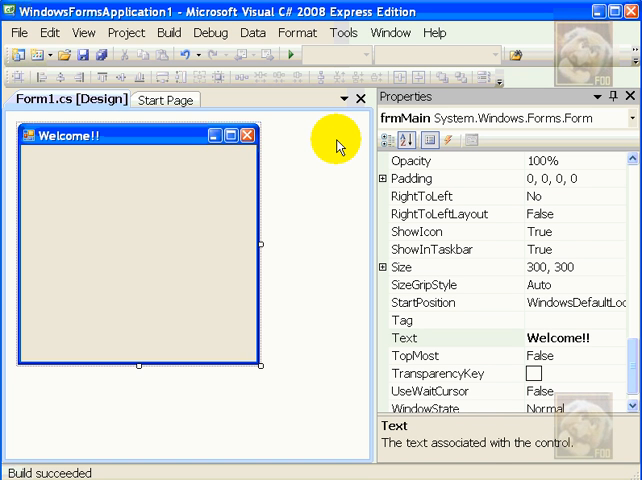
pyautogui.moveTo(332, 148)
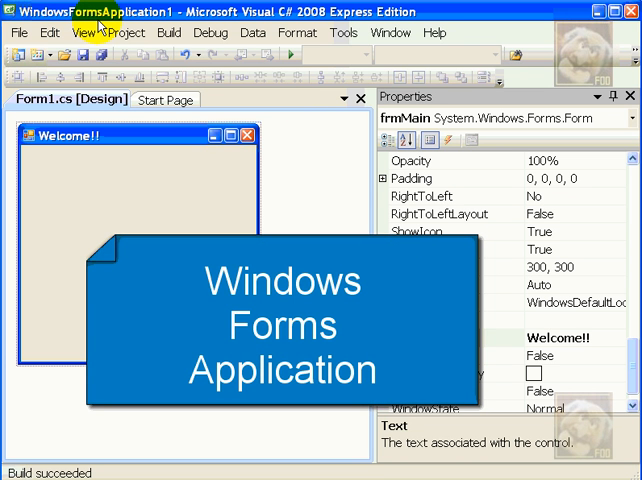
pyautogui.moveTo(117, 124)
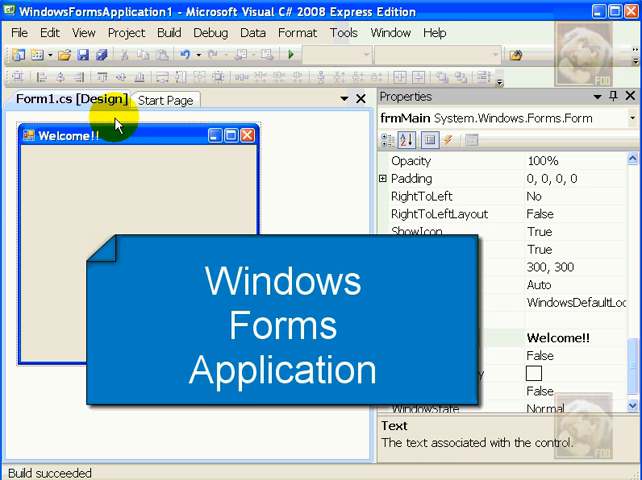